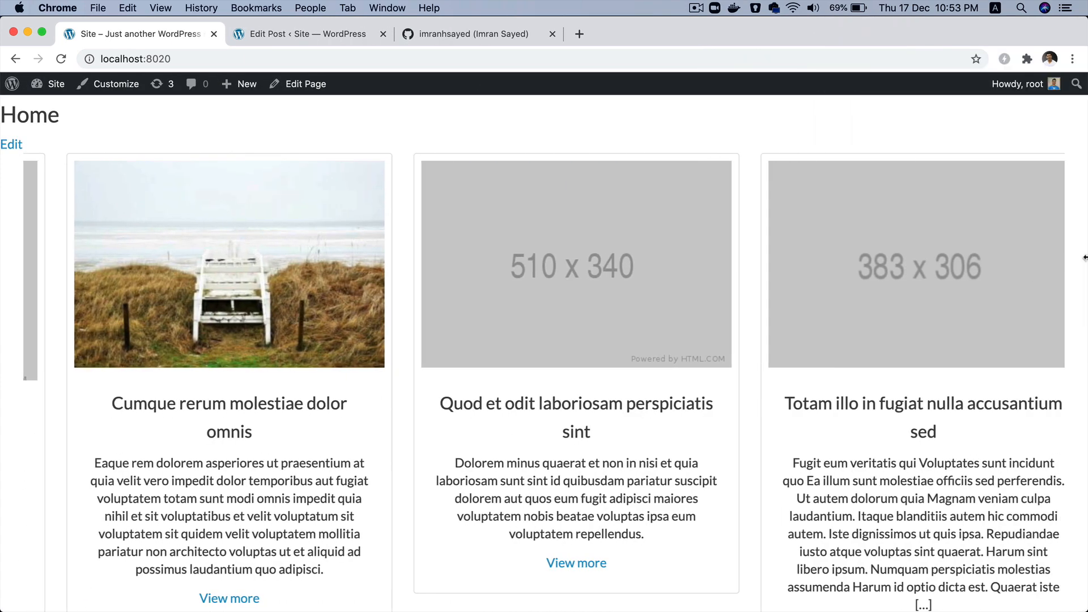
Navigate to the 'Add slick carousel' pull request and view its changed files
key(cmd+tab)
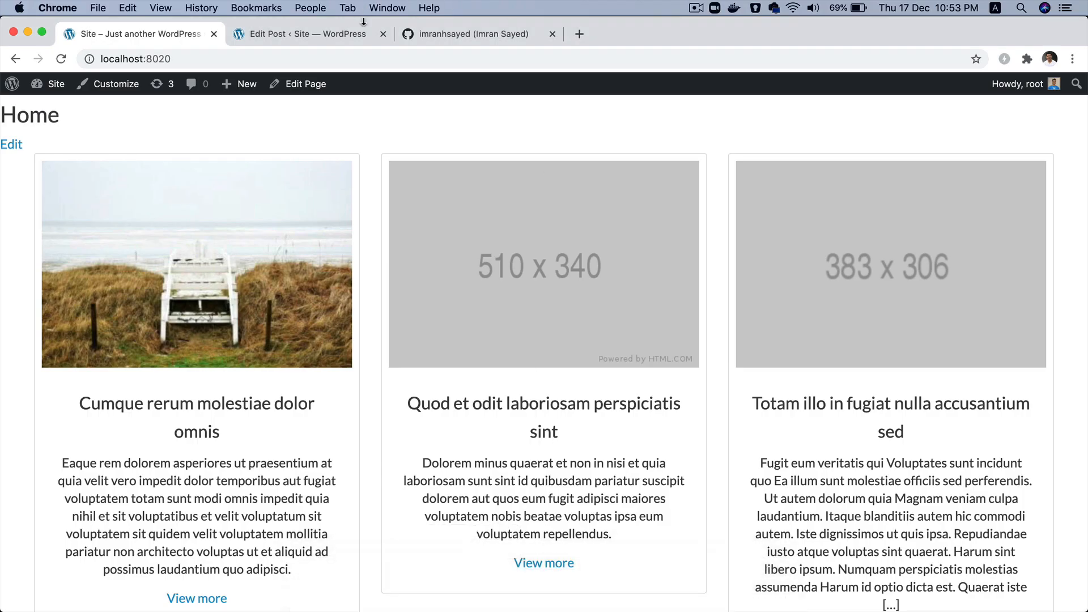
click(477, 34)
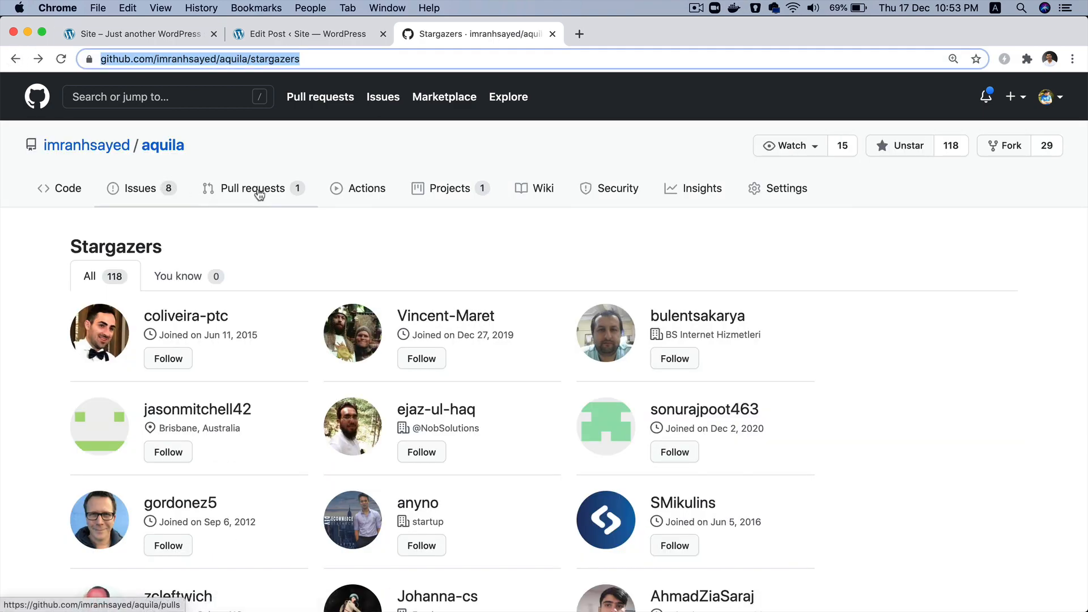
click(251, 188)
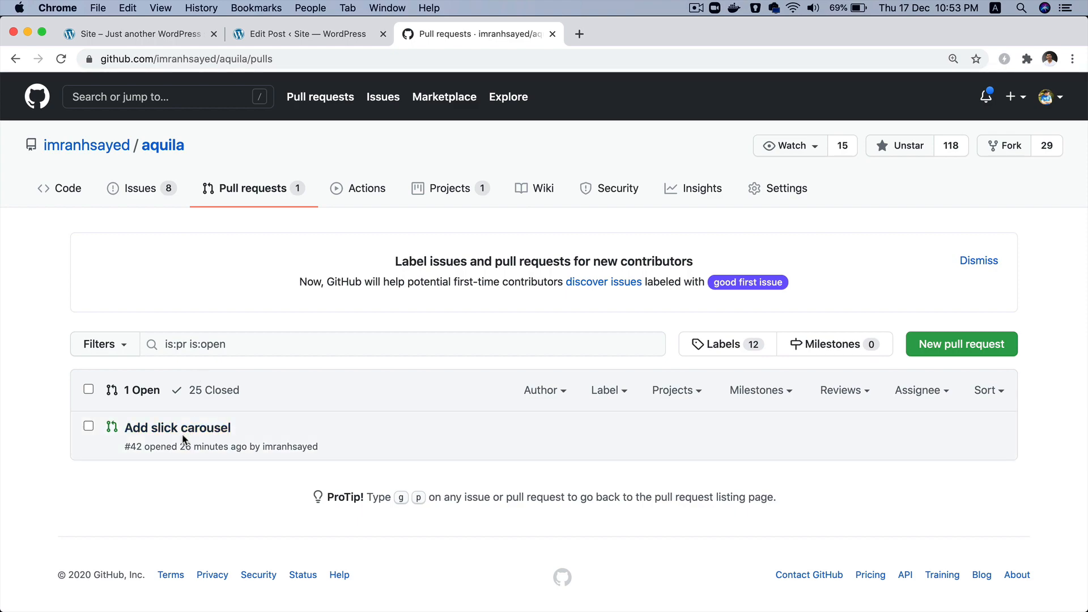
click(177, 427)
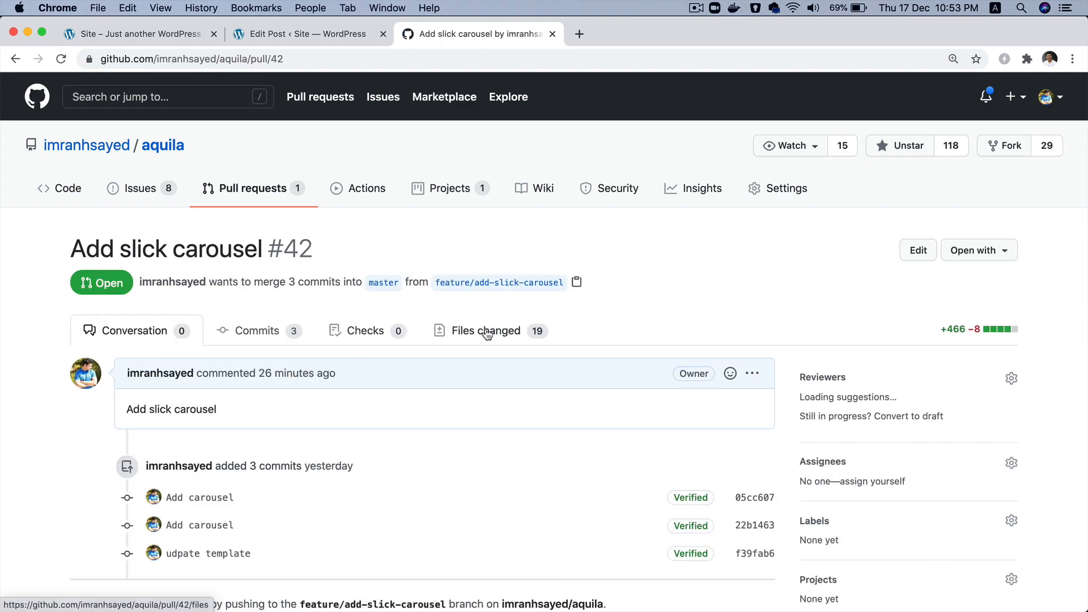
click(485, 330)
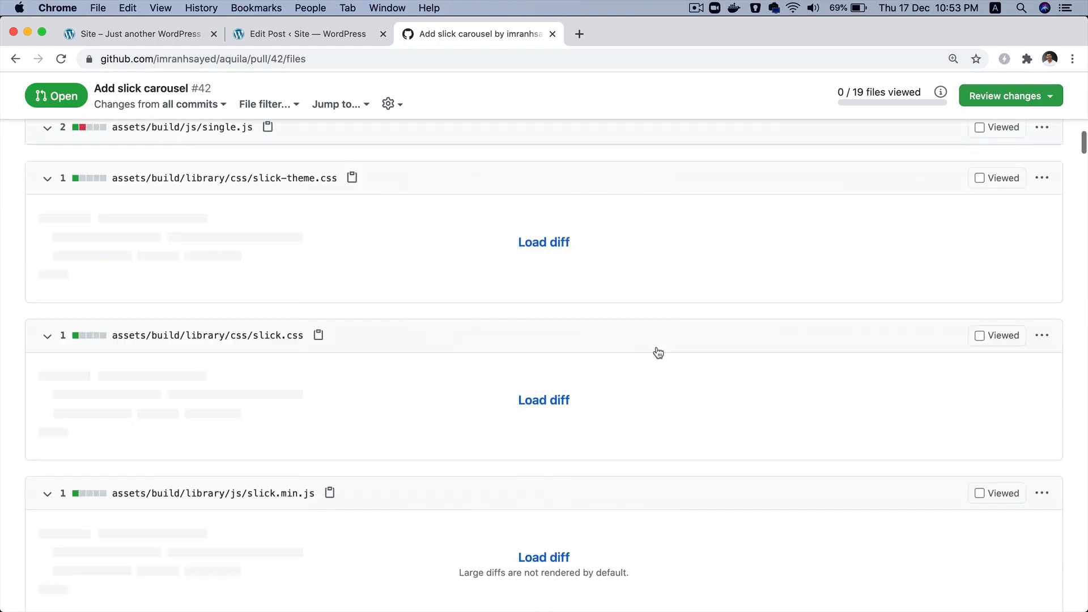
Locate and highlight the responsive breakpoint settings in the carousel JS diff
scroll(down, 3)
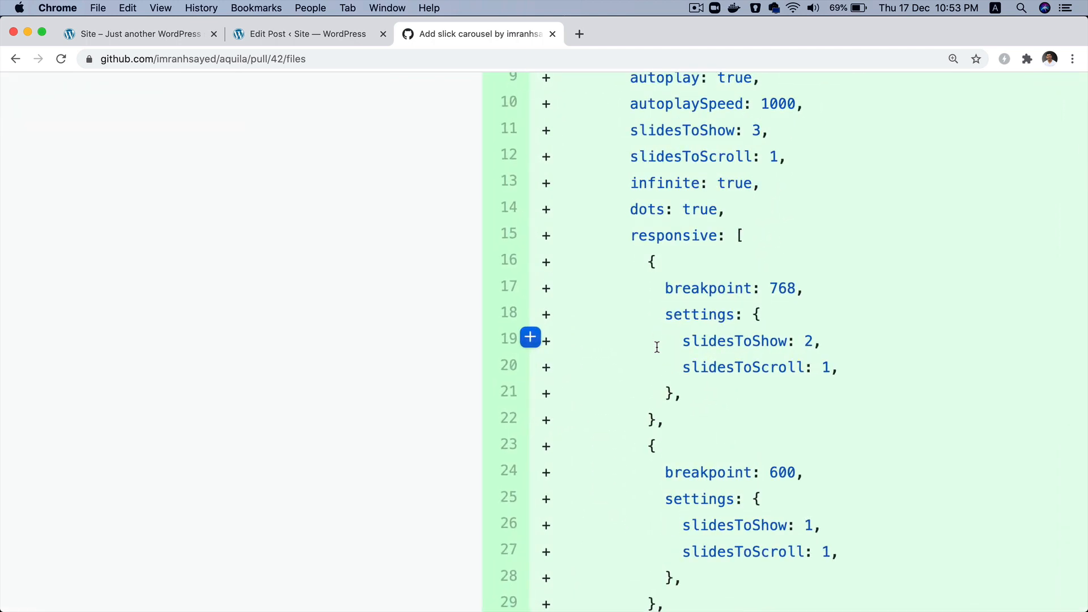
double_click(673, 235)
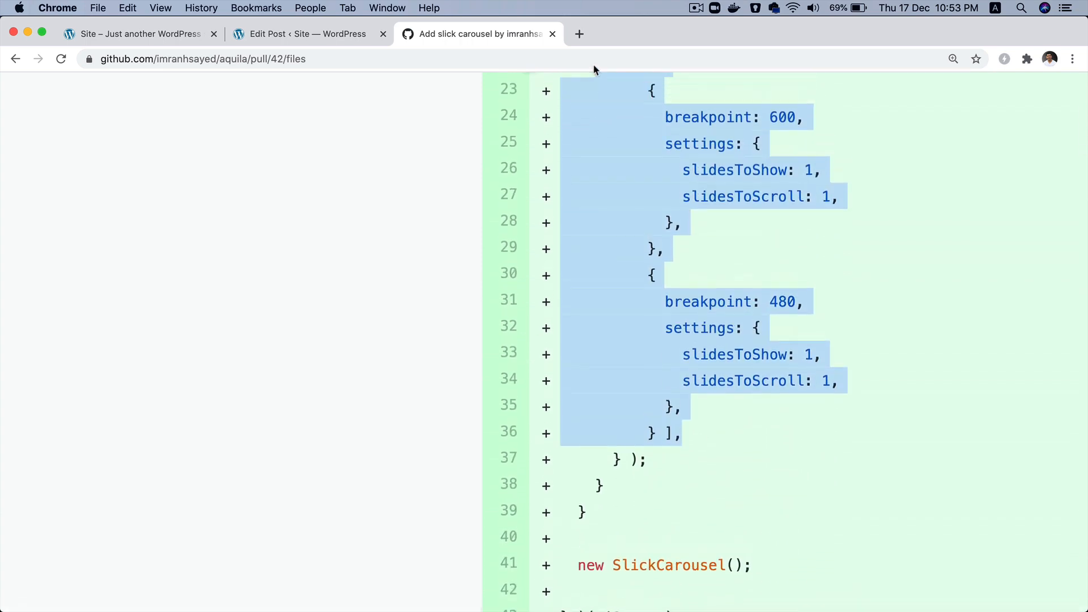
scroll(up, 3)
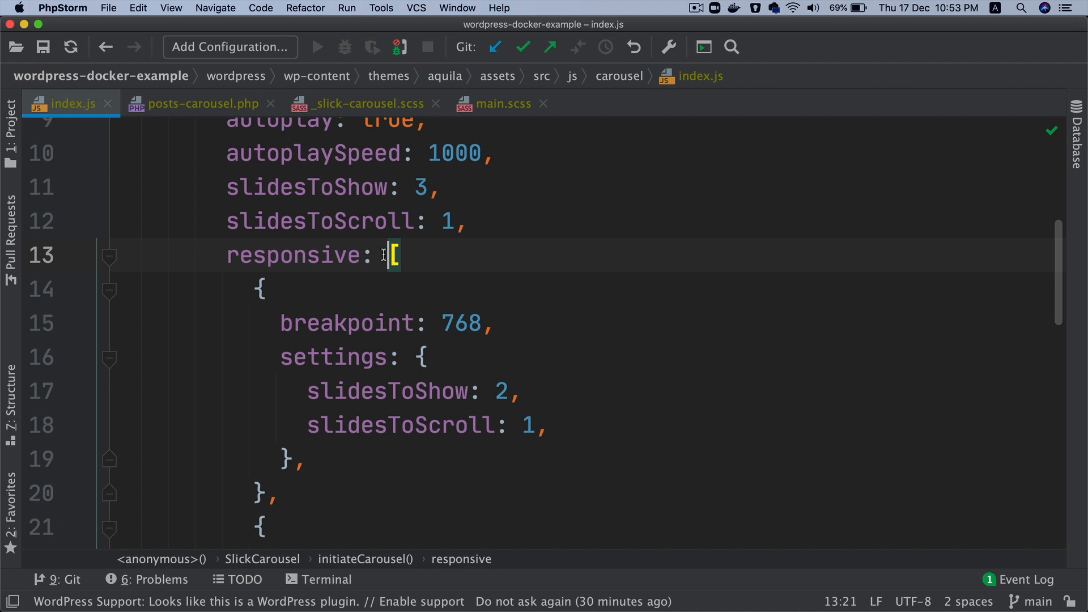
mouse_move(343, 262)
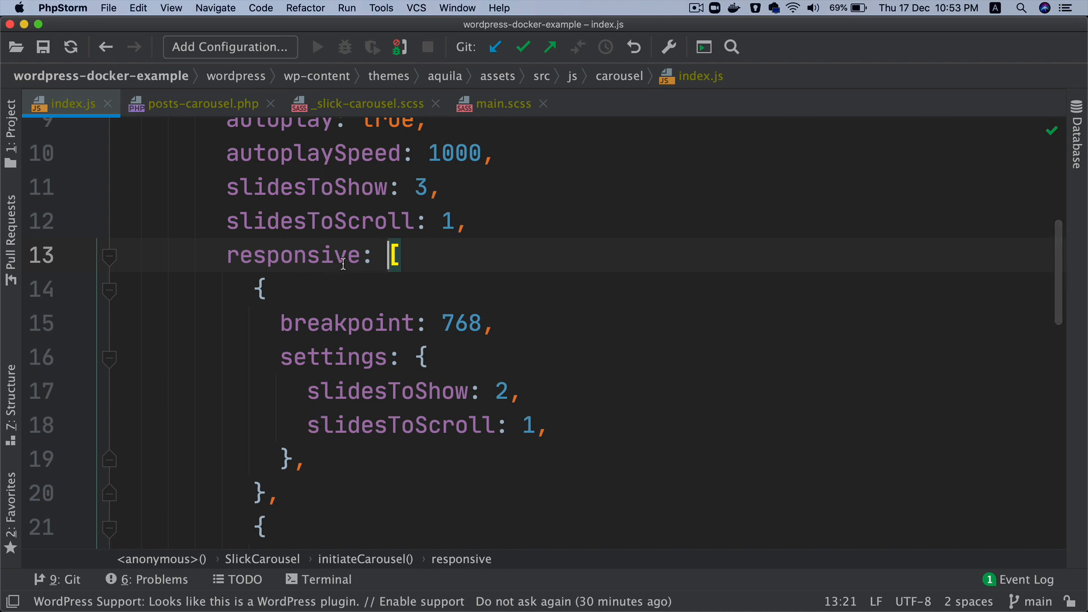
double_click(347, 322)
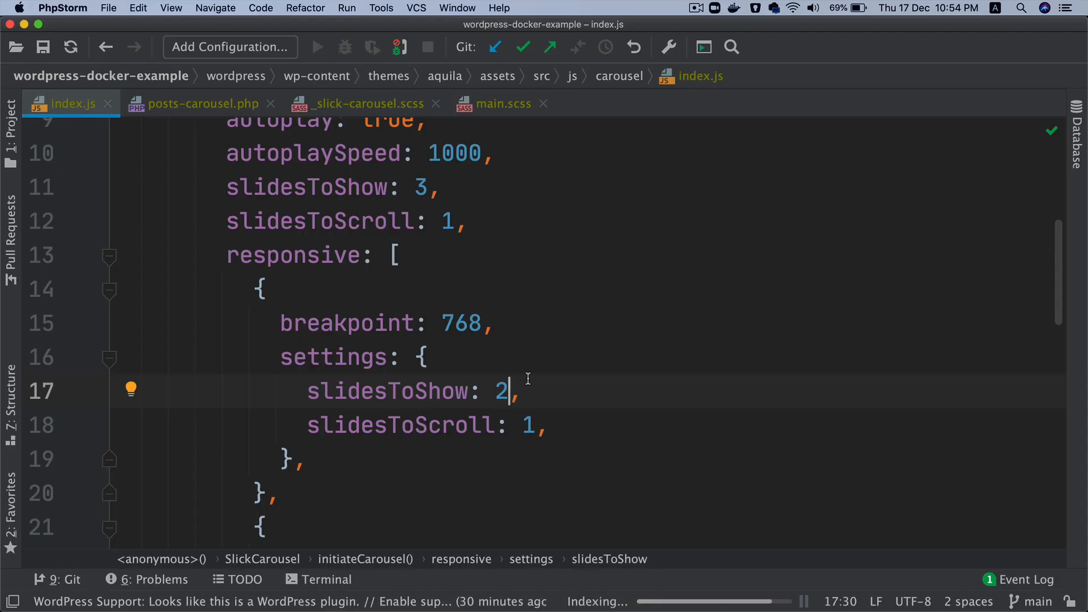
text(2)
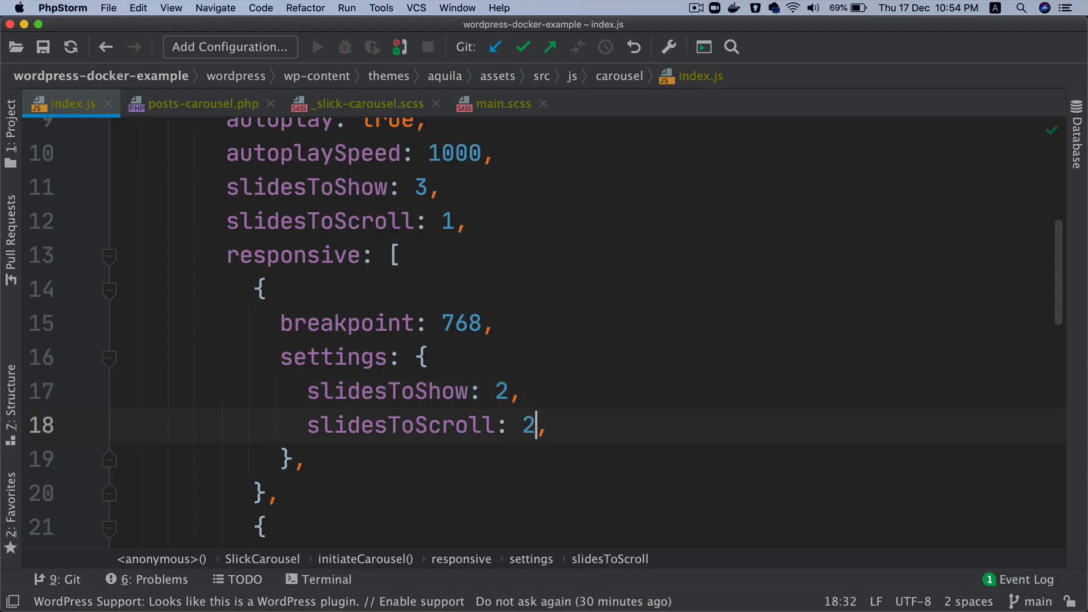
key(backspace)
text(1)
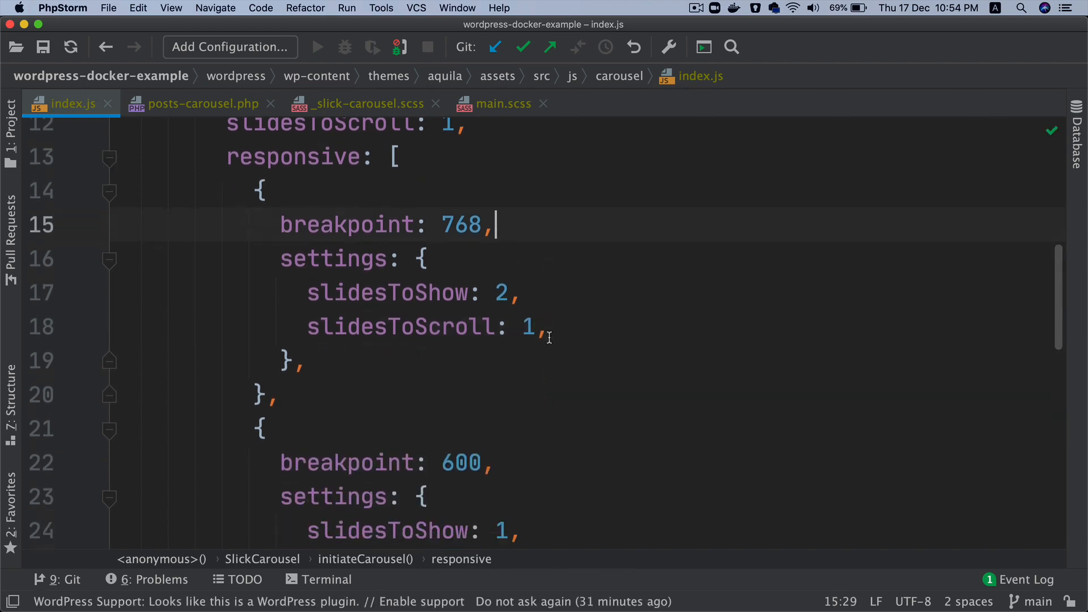
double_click(461, 223)
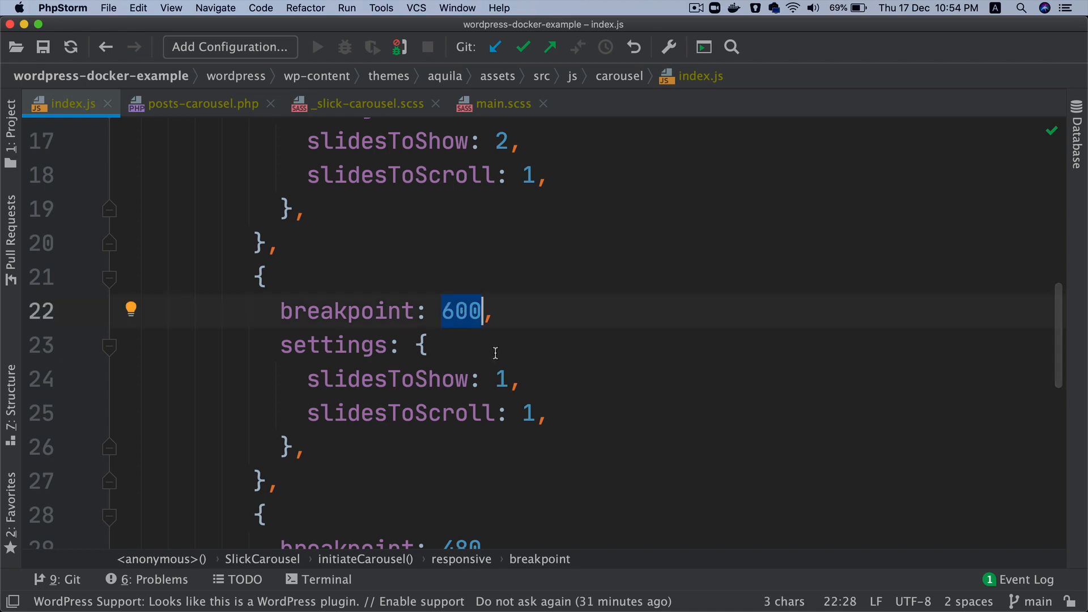
scroll(down, 3)
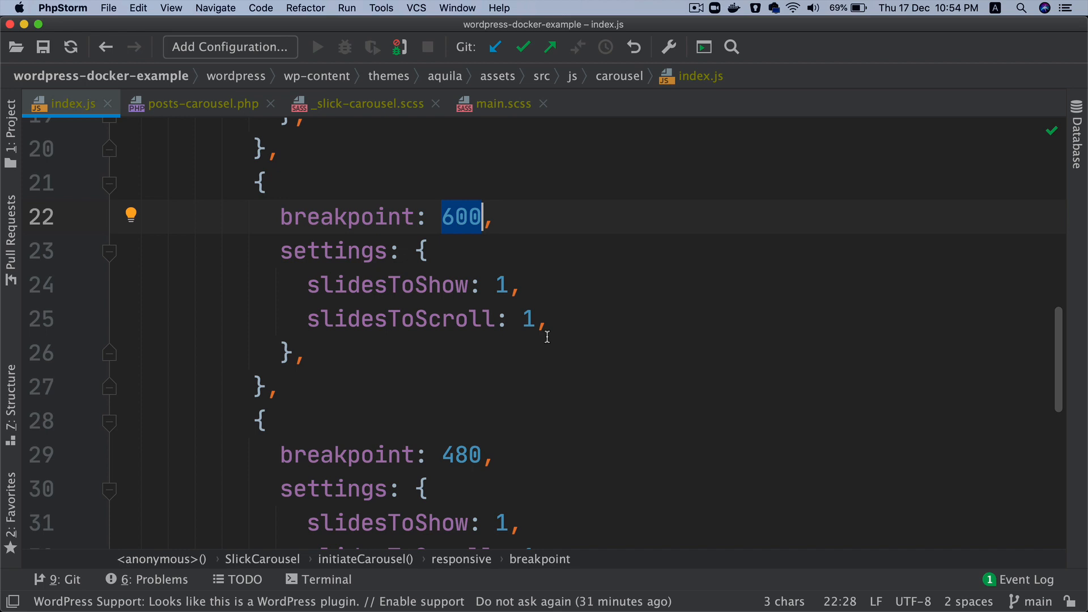
scroll(down, 3)
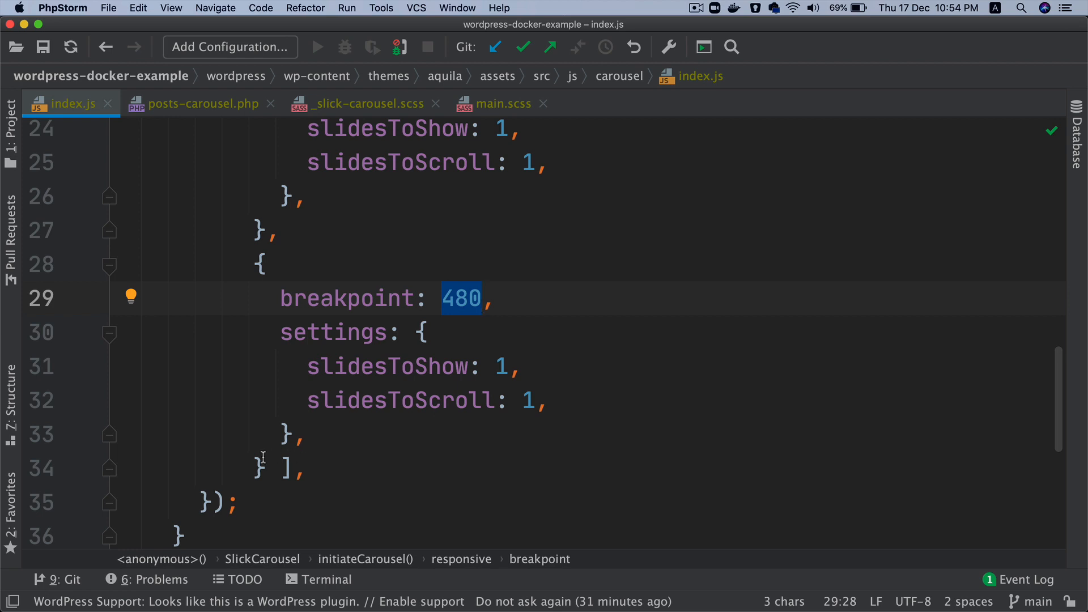
mouse_move(420, 350)
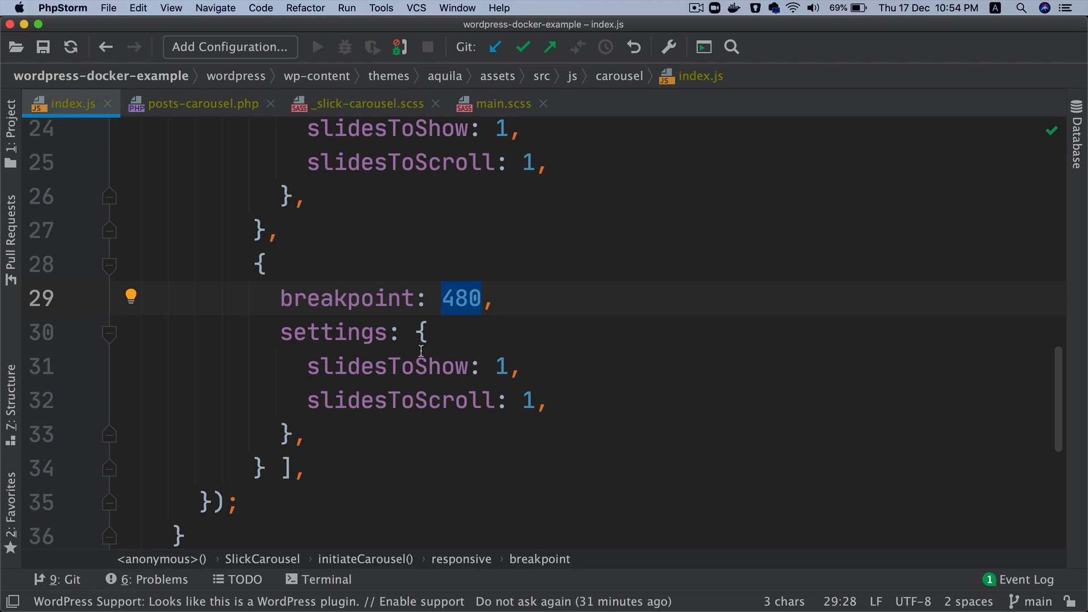
scroll(up, 3)
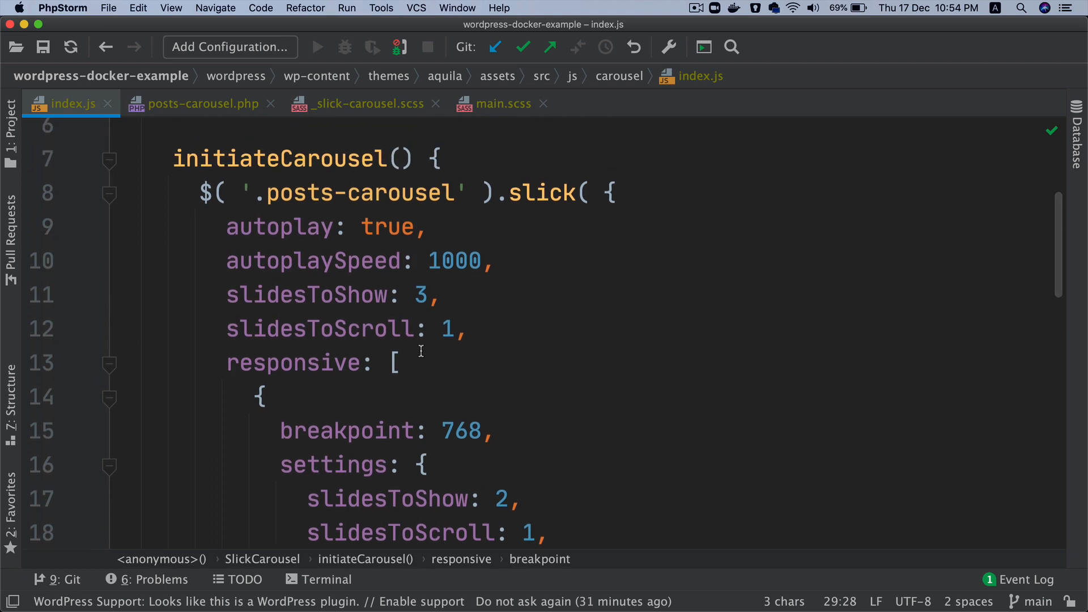
mouse_move(662, 503)
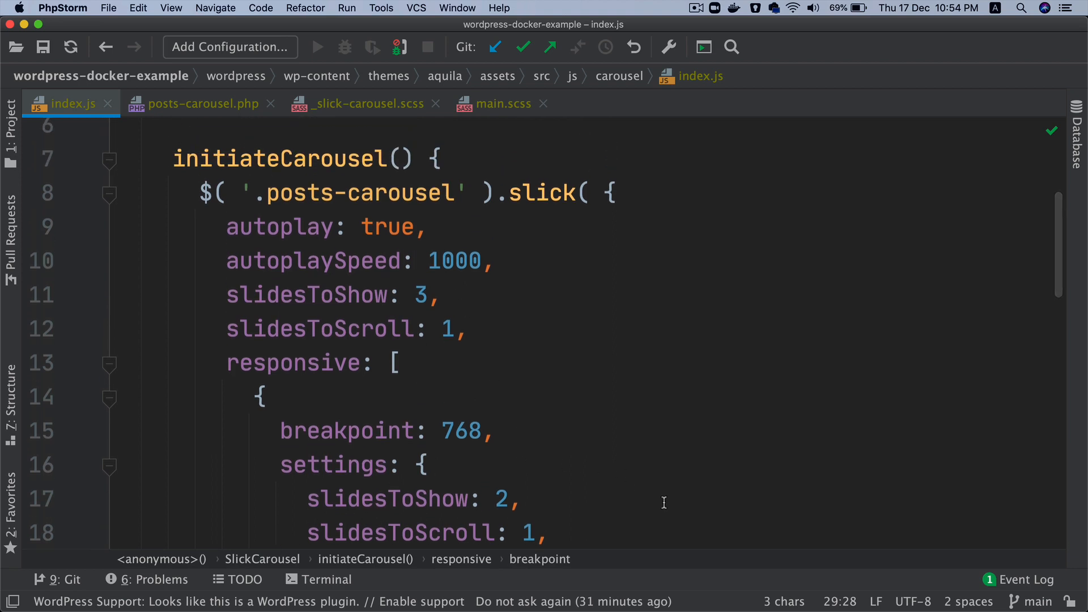
scroll(down, 3)
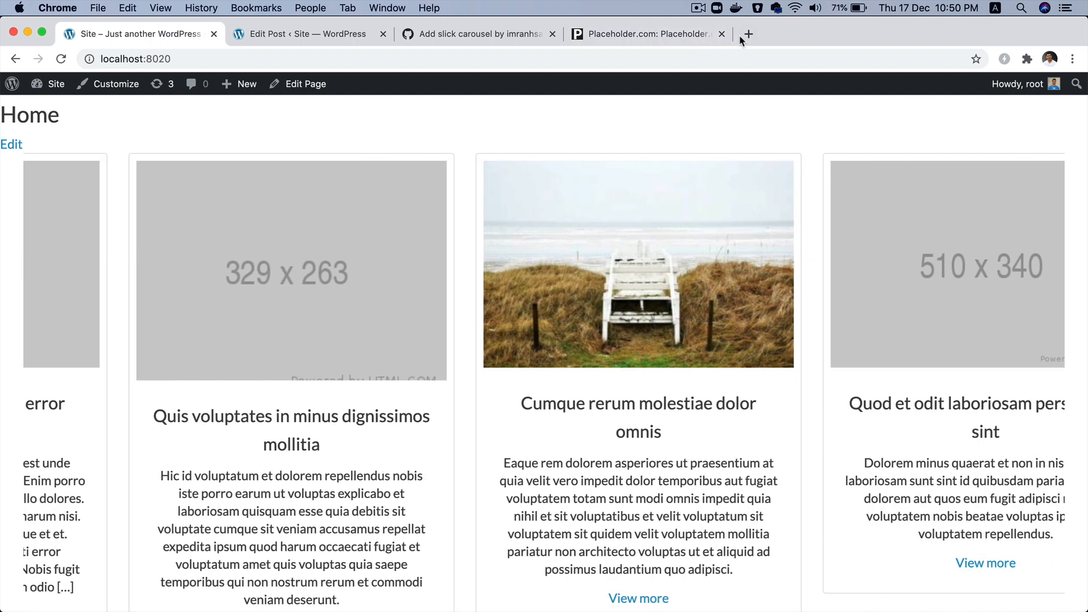
click(478, 34)
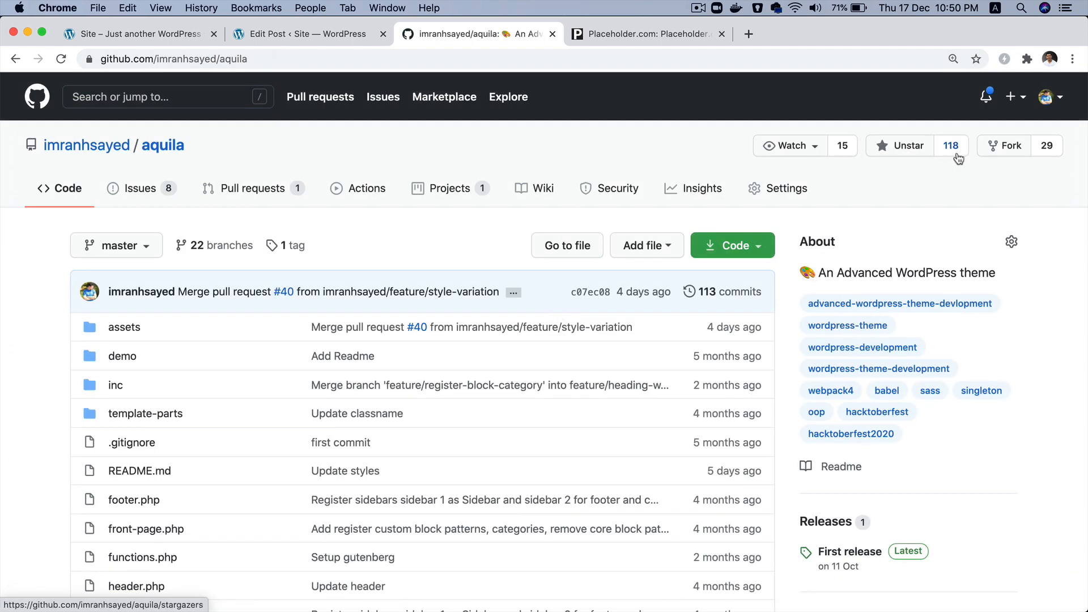
Show the stargazers of the aquila repository via its star count (118)
click(950, 145)
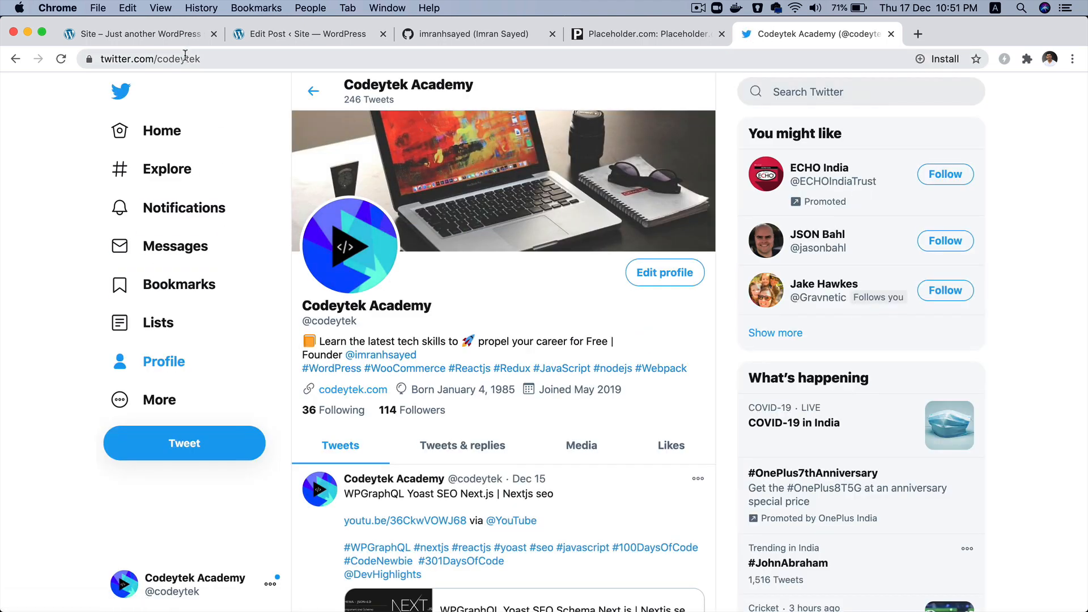
scroll(down, 3)
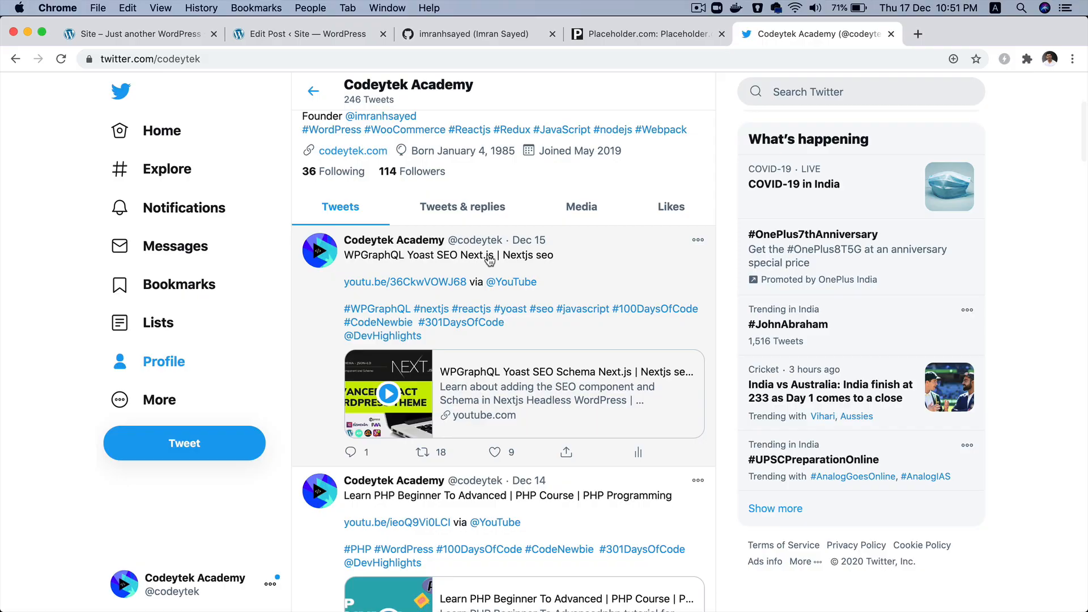